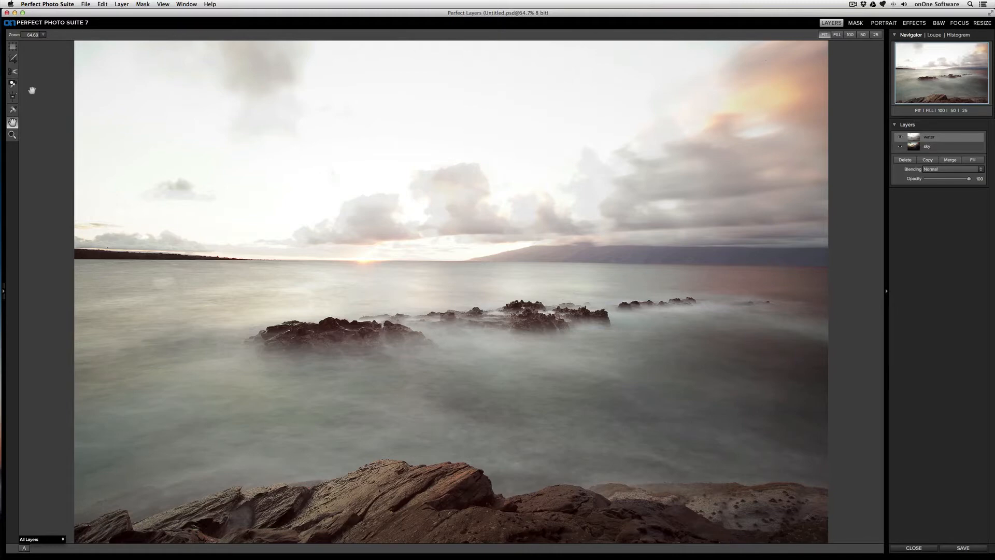
mouse_move(47, 91)
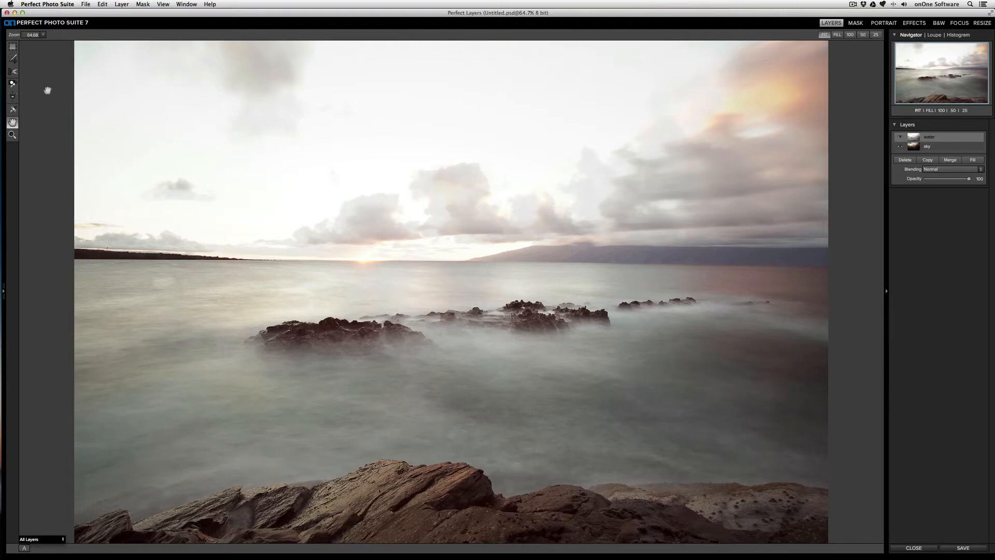
Select the Masking Brush in Paint Out mode with size 250, feather 25, opacity 100.
left_click(12, 85)
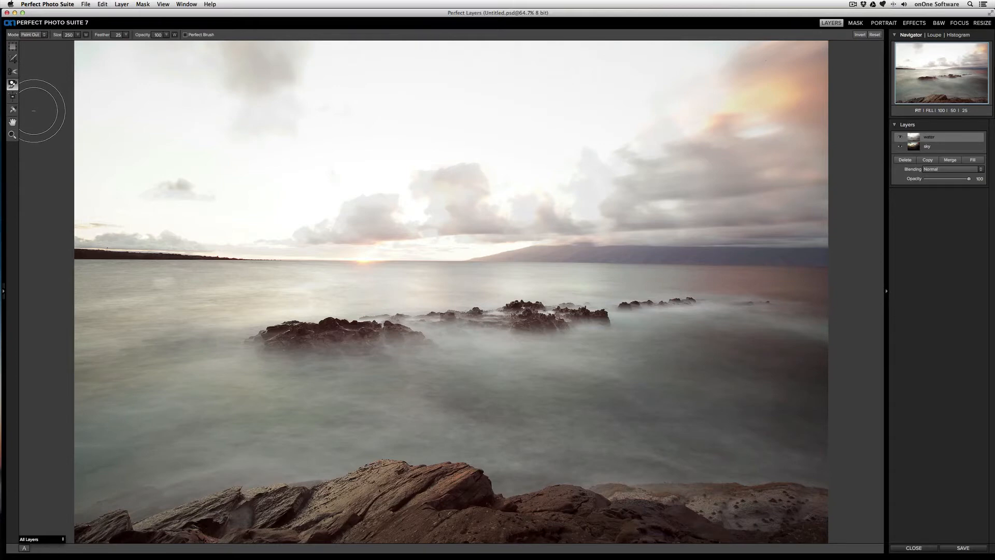
mouse_move(841, 160)
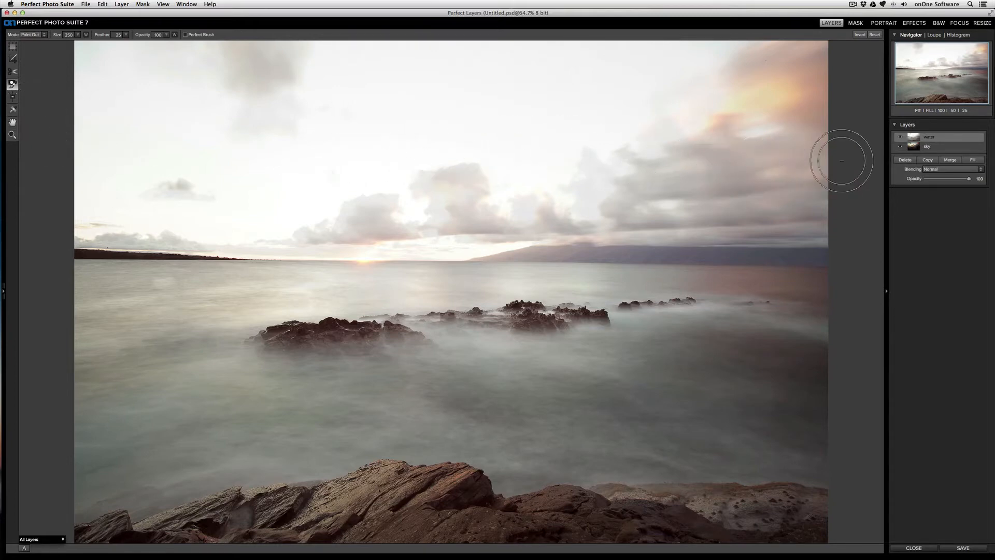
mouse_move(657, 315)
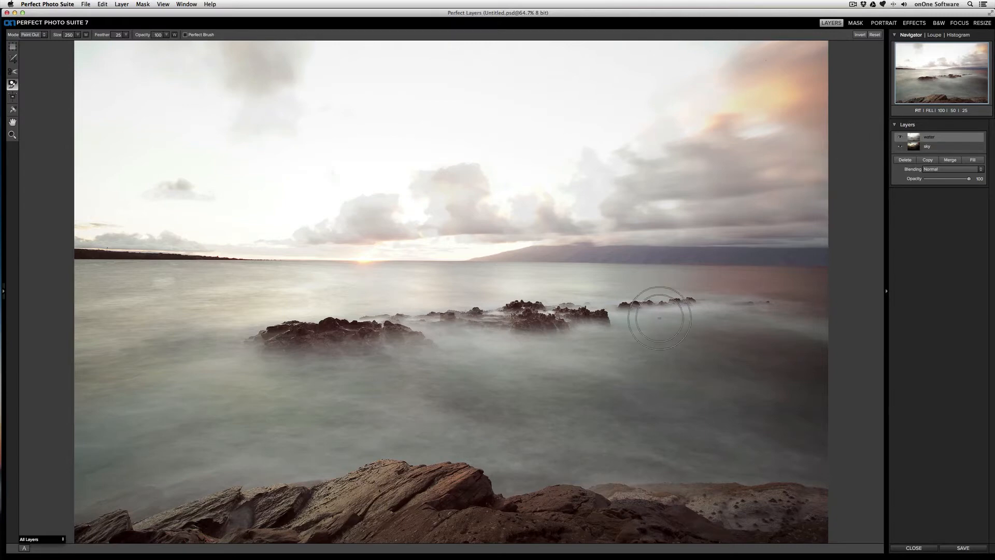
left_click(899, 137)
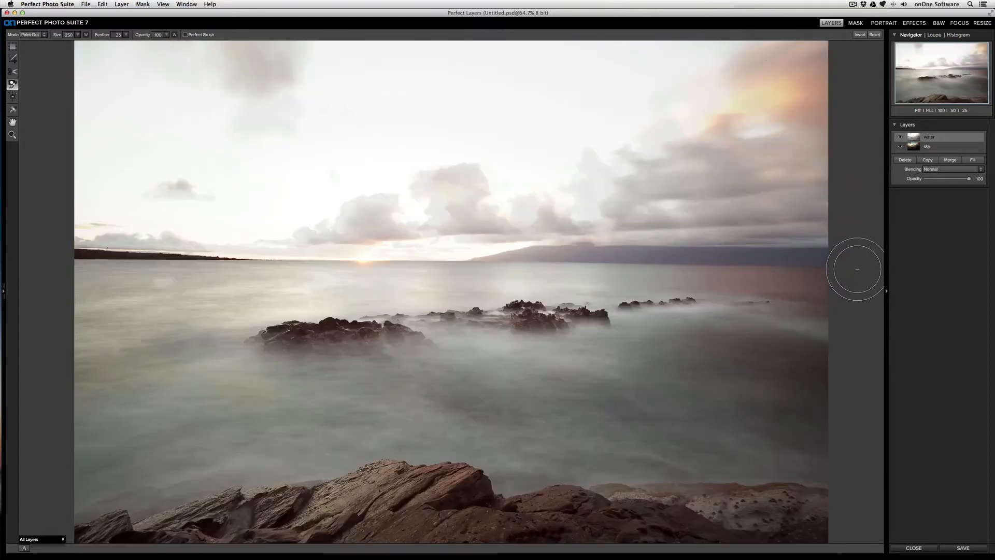
mouse_move(869, 271)
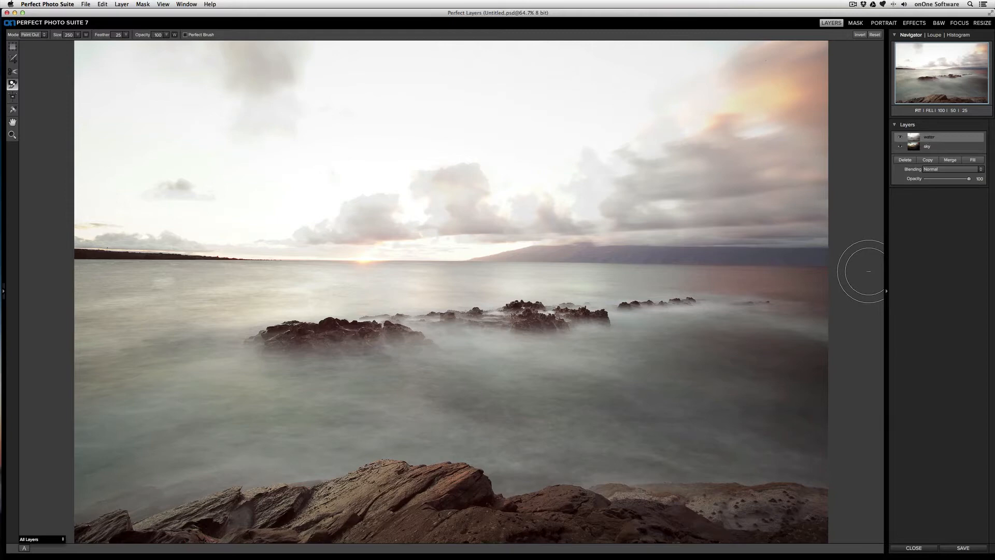
left_click(35, 35)
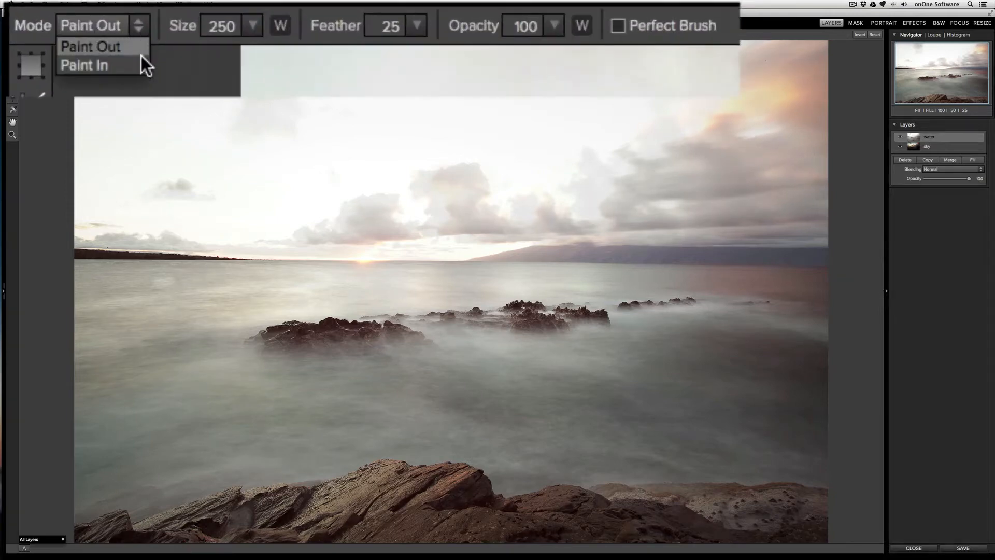
mouse_move(137, 56)
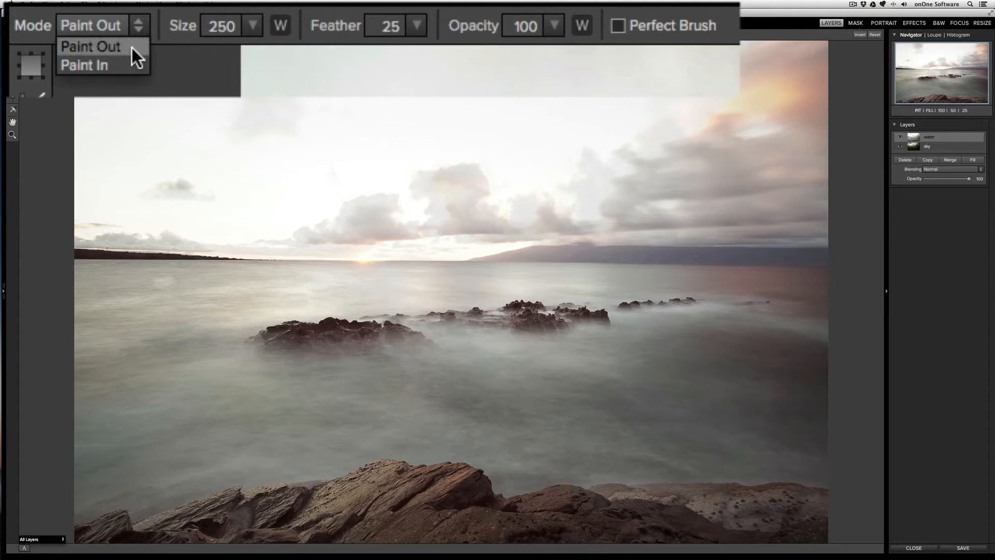
mouse_move(92, 64)
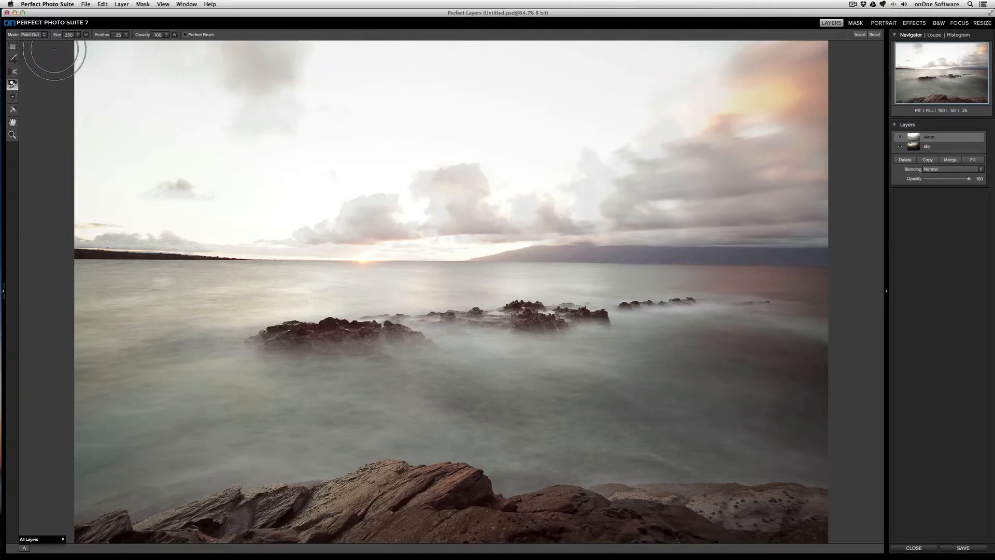
mouse_move(164, 72)
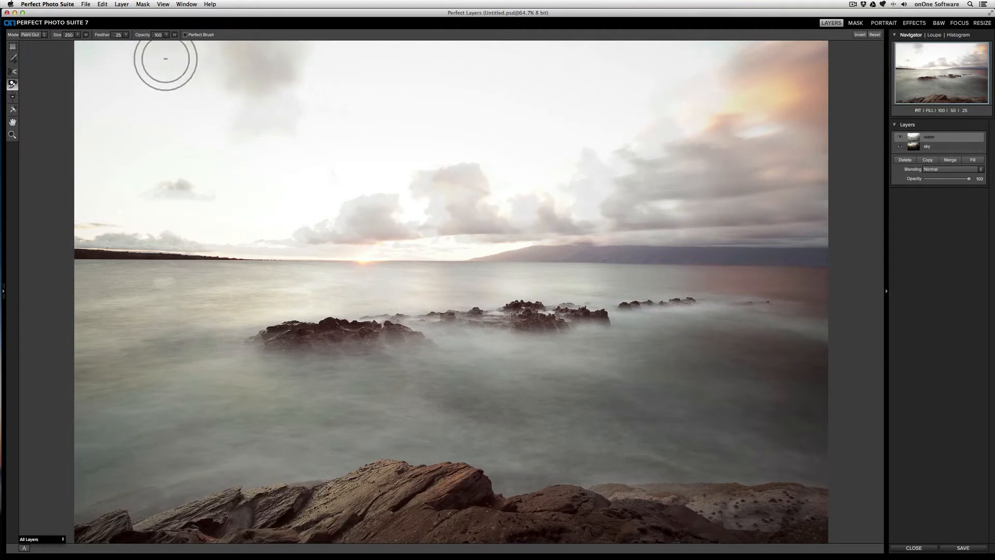
Brush across the top of the image to reveal the sunset clouds down toward mid-sky.
left_click_drag(165, 58, 95, 54)
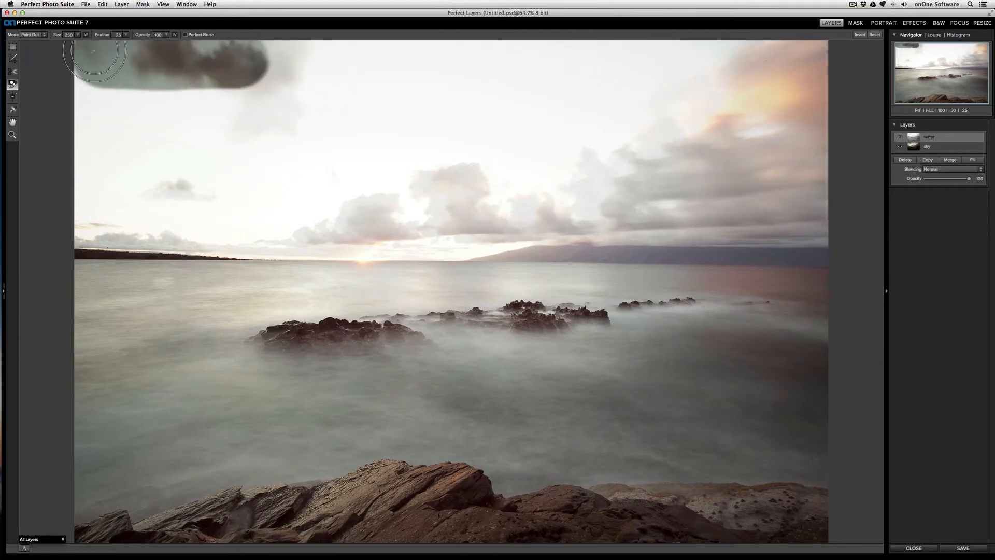
left_click_drag(95, 63, 802, 69)
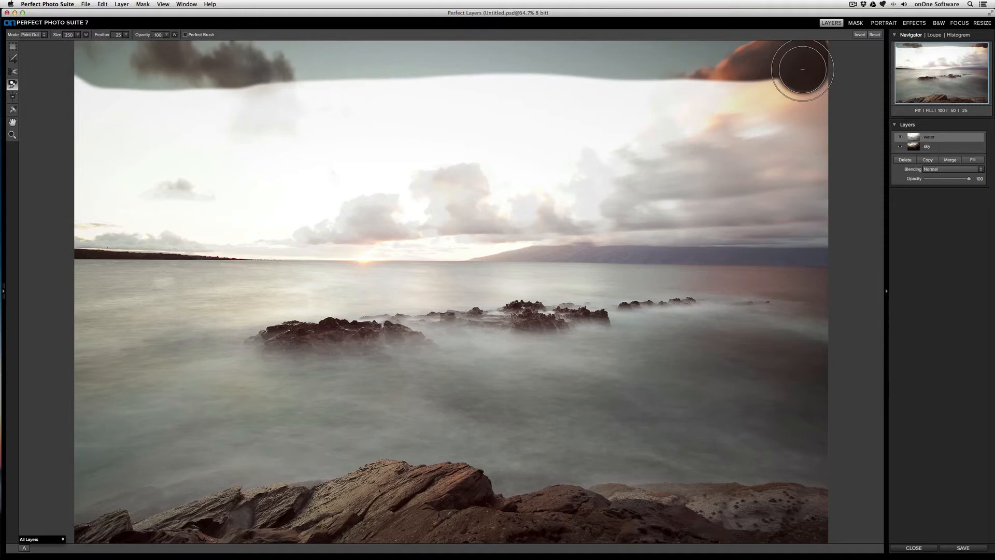
left_click_drag(801, 69, 298, 81)
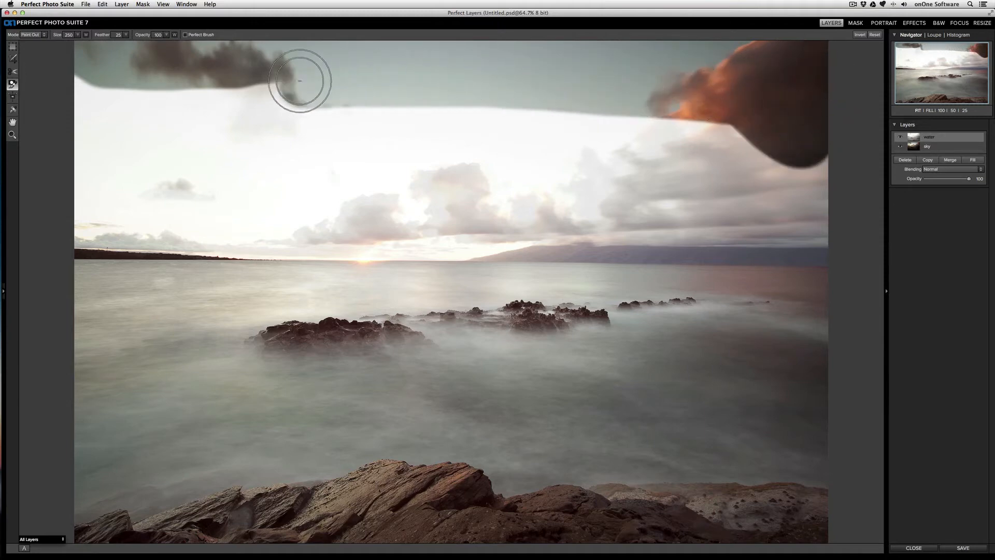
left_click_drag(300, 81, 759, 148)
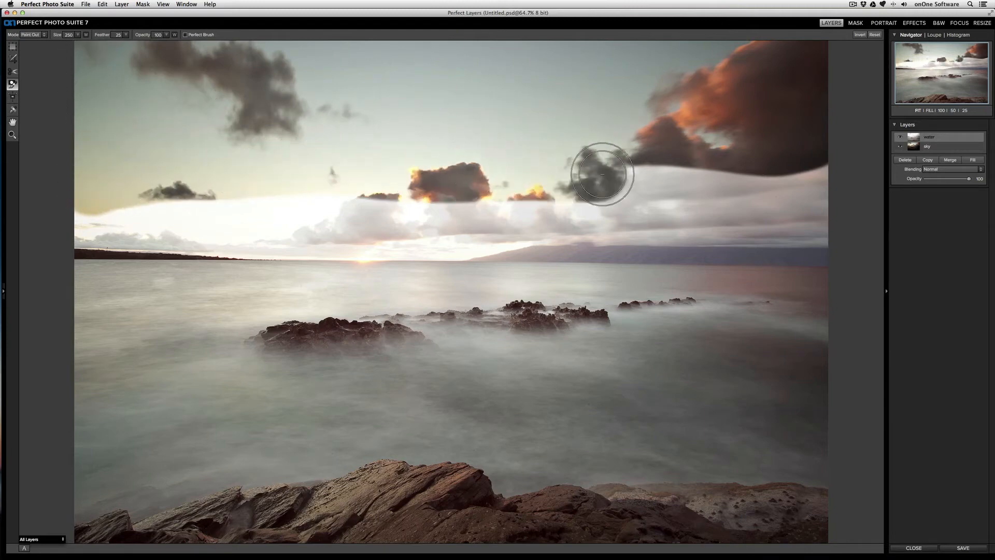
left_click_drag(603, 174, 254, 66)
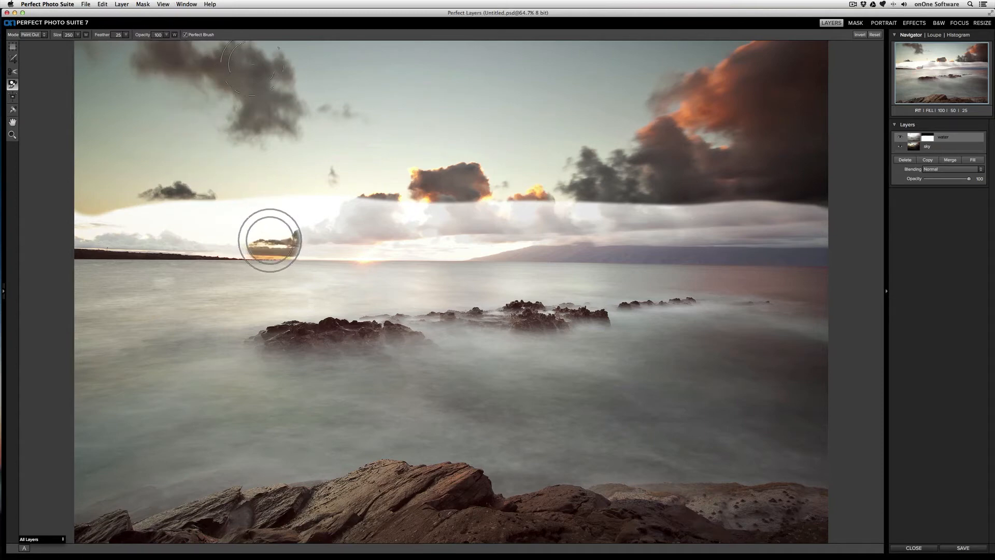
Brush along the left horizon and around the sun to reveal more sunset sky.
left_click_drag(271, 240, 236, 239)
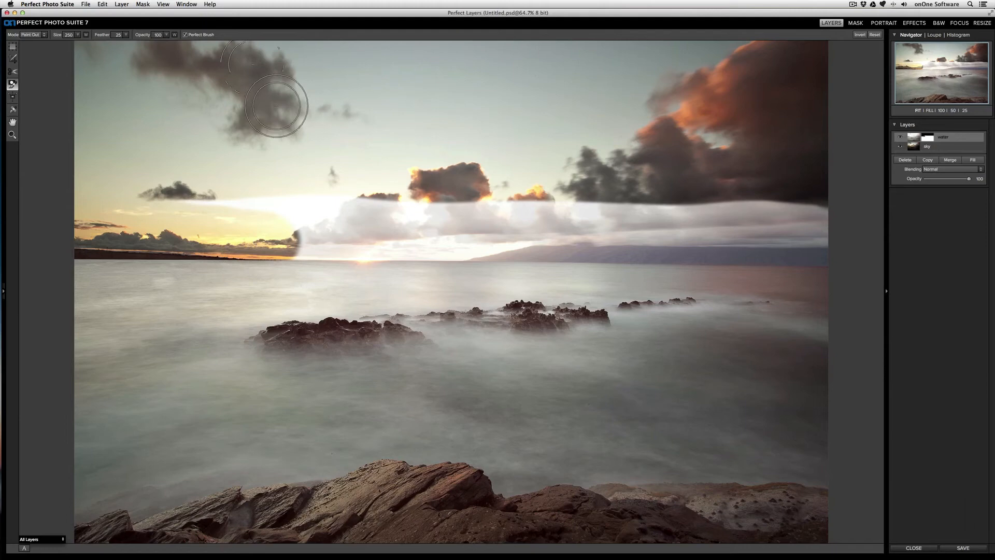
left_click_drag(273, 98, 422, 263)
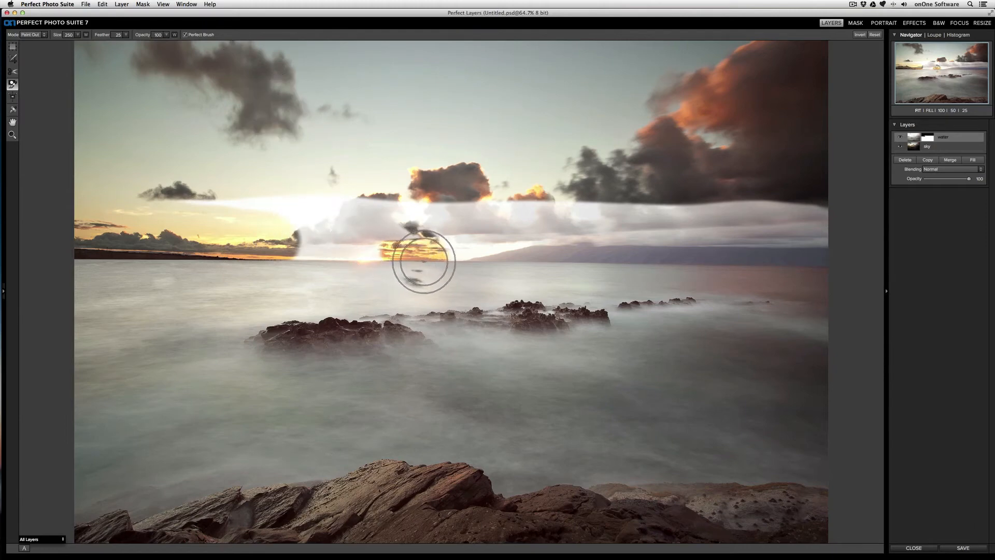
left_click_drag(424, 262, 445, 279)
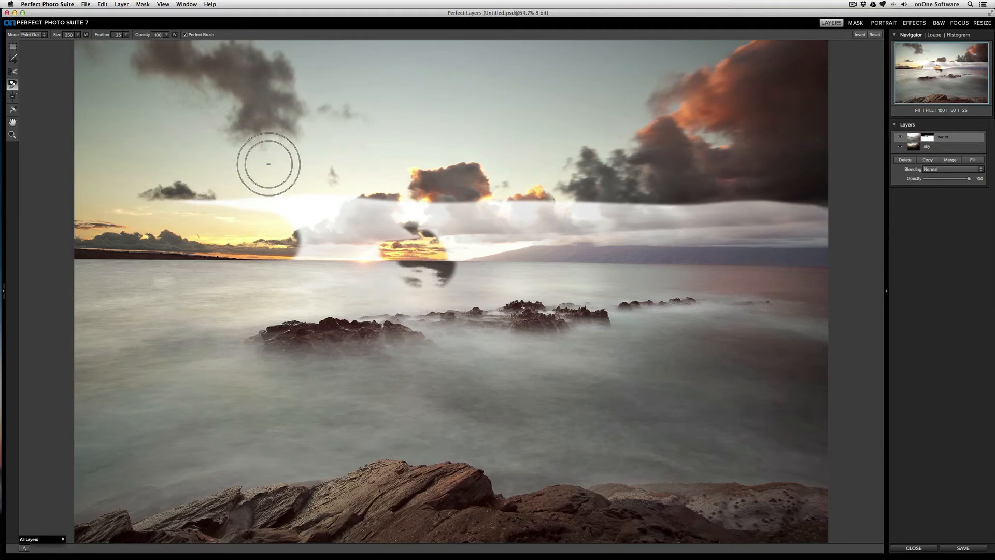
Set the masking brush mode to Paint In.
left_click(45, 35)
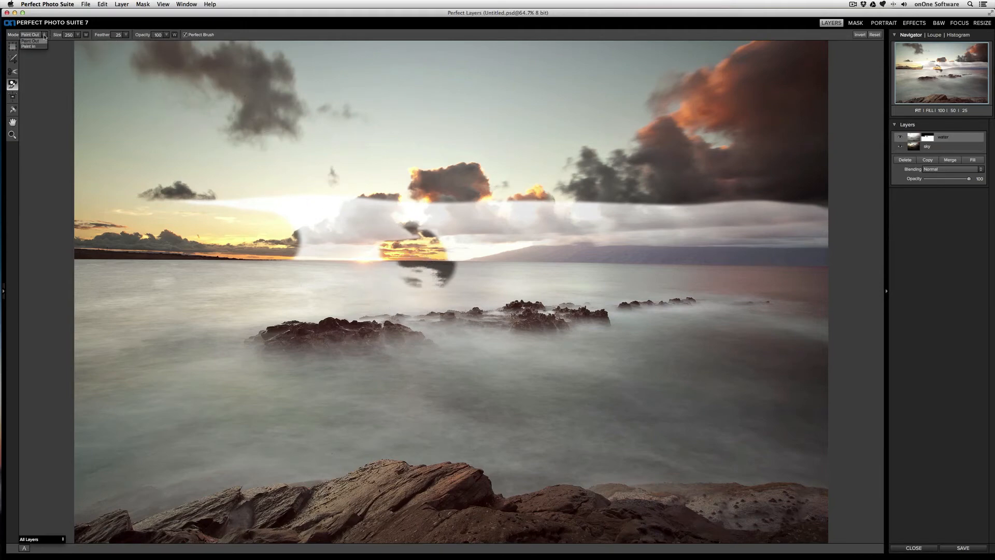
left_click(25, 45)
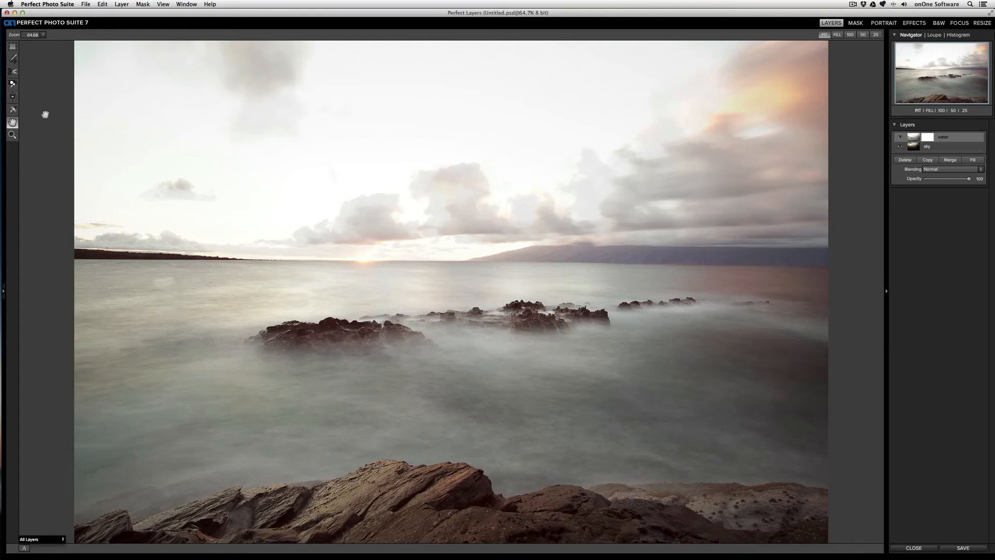
Select the Masking Bug tool to add a gradient blend over the sky.
left_click(13, 96)
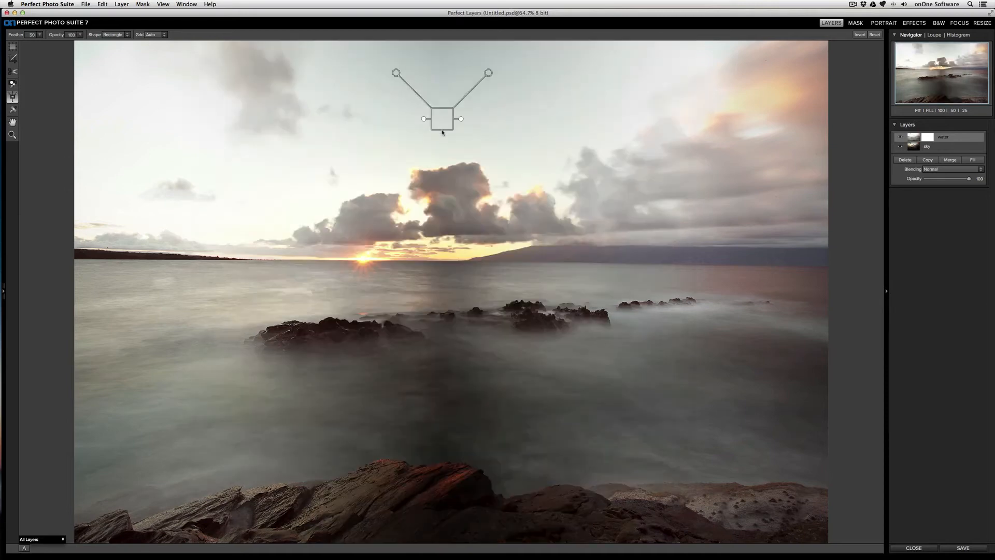
mouse_move(521, 186)
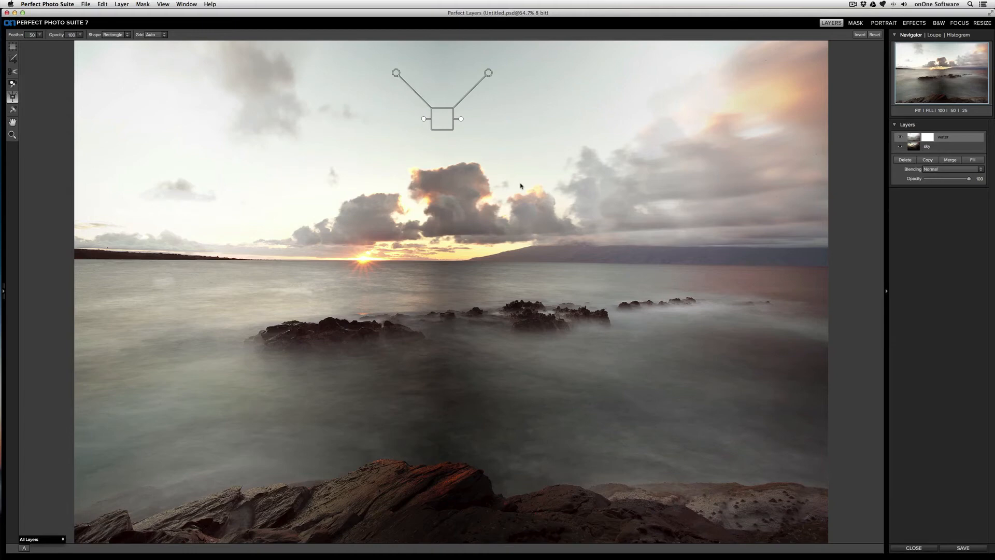
Set the masking bug shape to Round, then back to Rectangle.
left_click(126, 35)
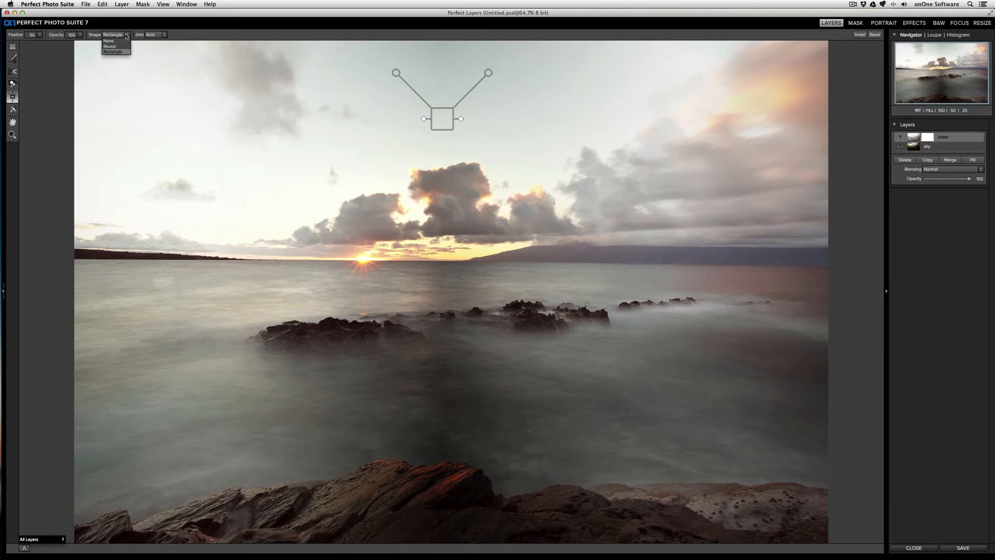
left_click(114, 48)
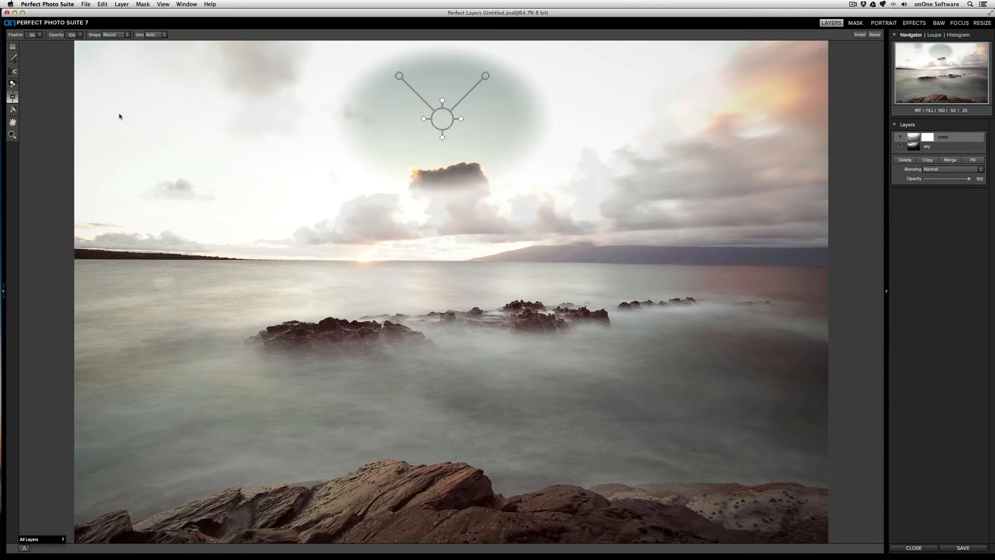
left_click(115, 36)
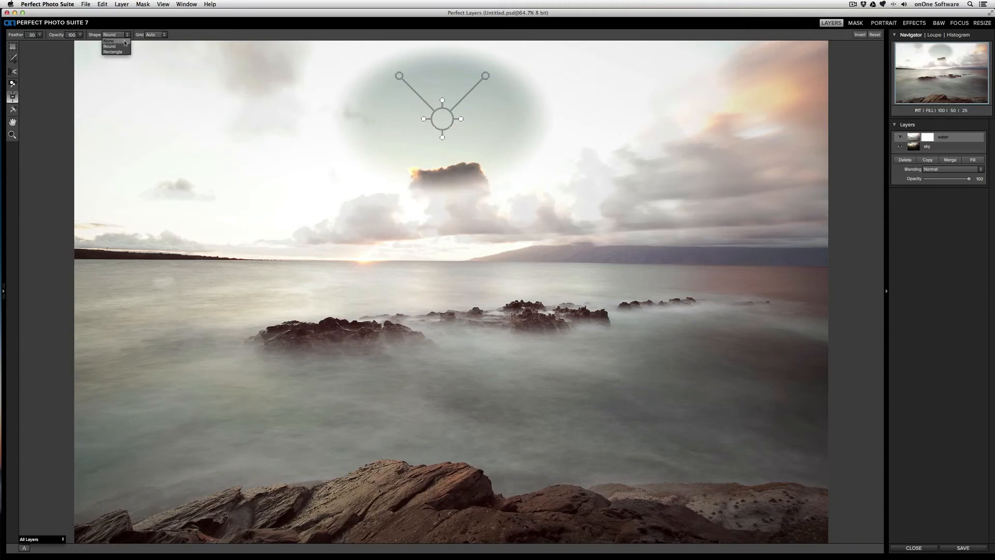
left_click(113, 50)
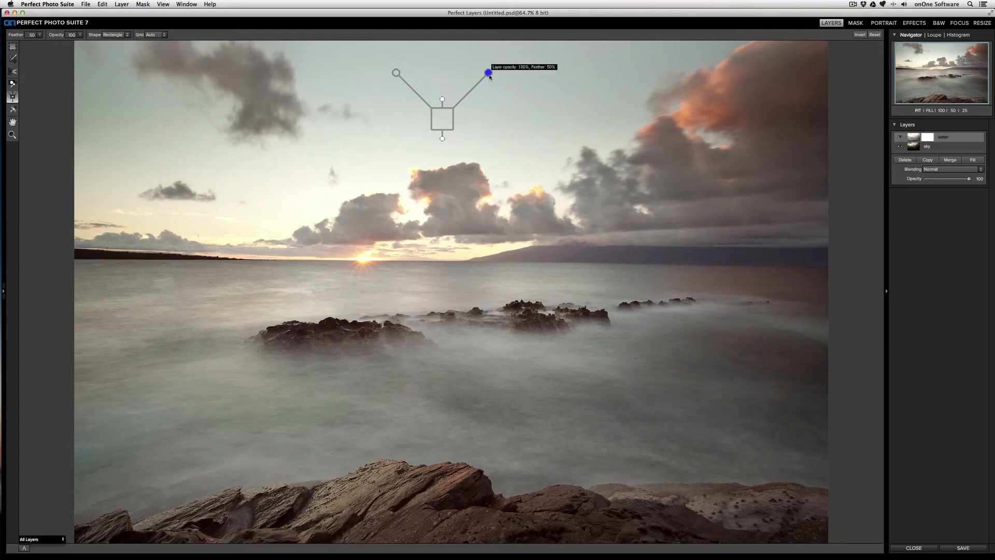
Test opacity and feather on the bug handle, keeping full opacity and about 43% feather.
left_click_drag(487, 73, 469, 89)
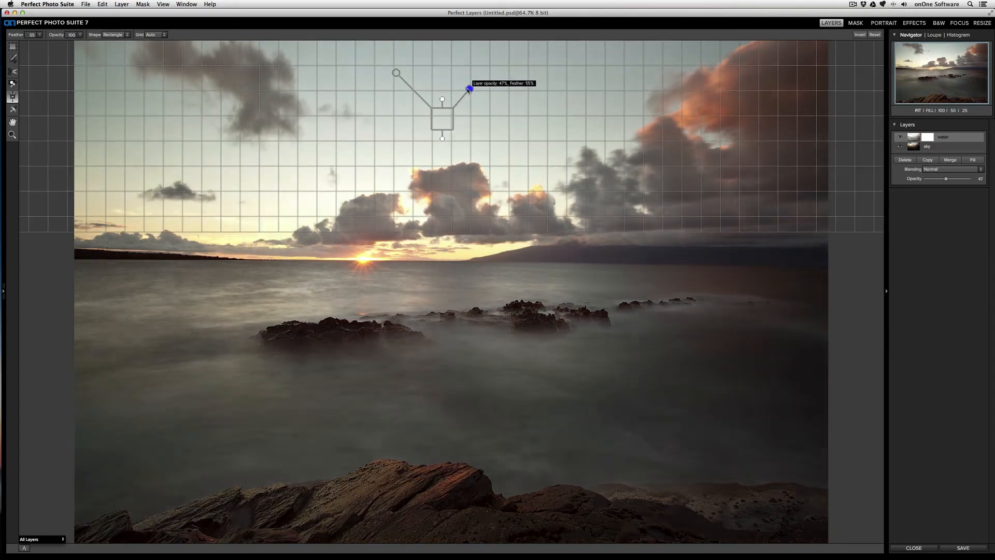
left_click_drag(468, 89, 487, 72)
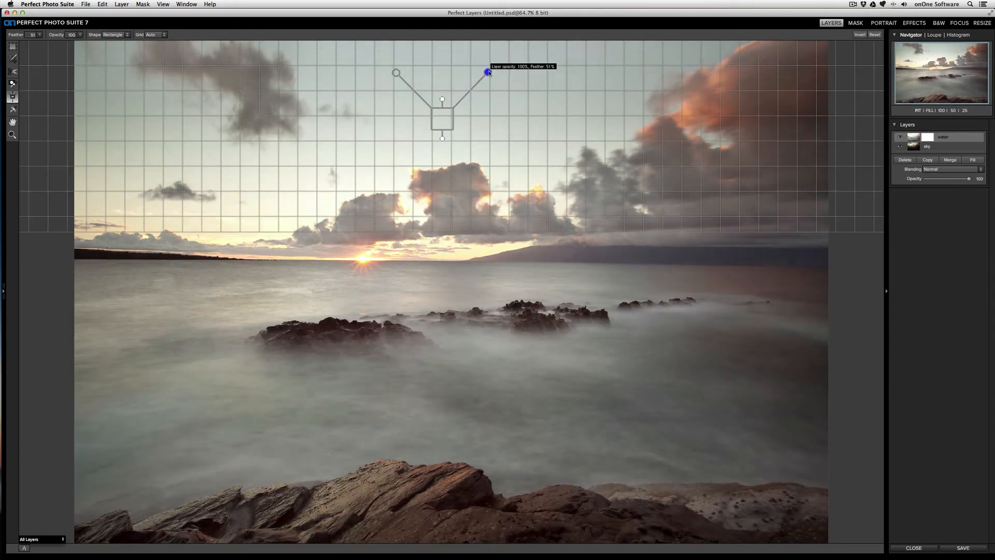
left_click_drag(487, 73, 473, 63)
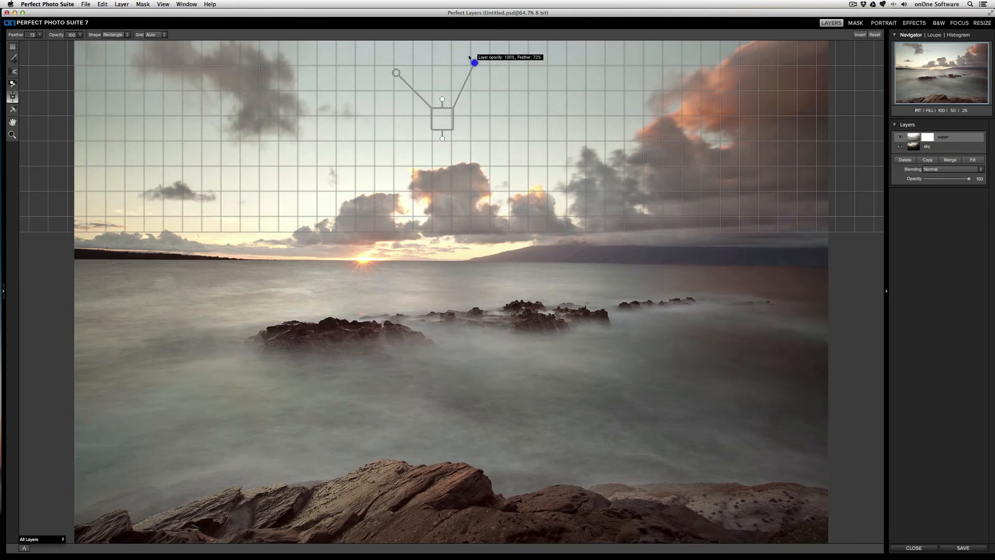
left_click_drag(473, 64, 453, 58)
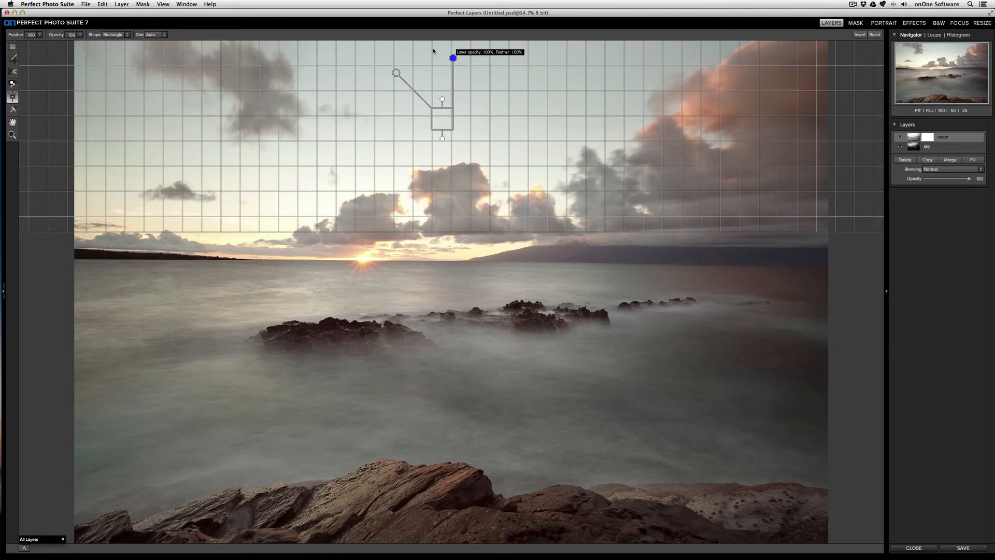
left_click_drag(453, 58, 499, 89)
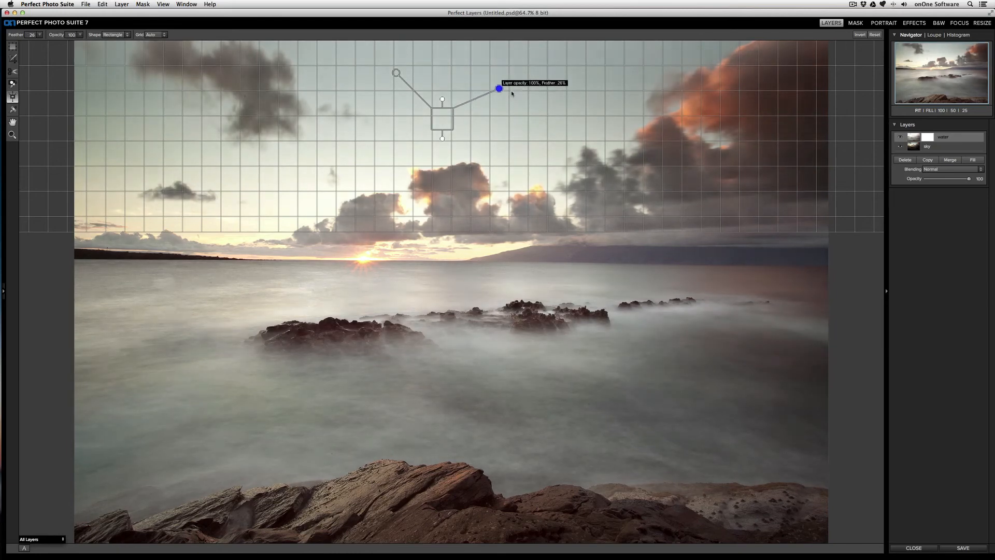
left_click_drag(499, 89, 503, 108)
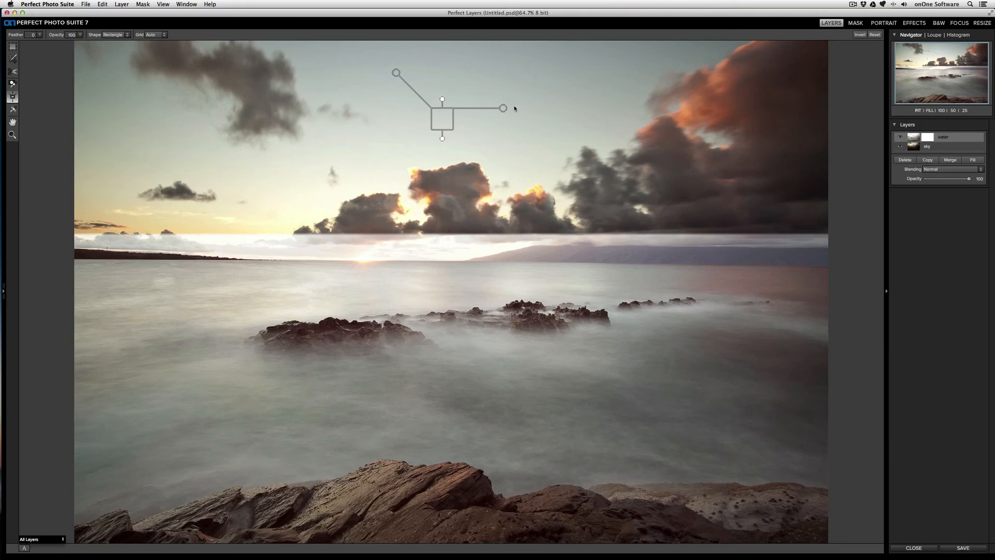
left_click_drag(504, 108, 495, 84)
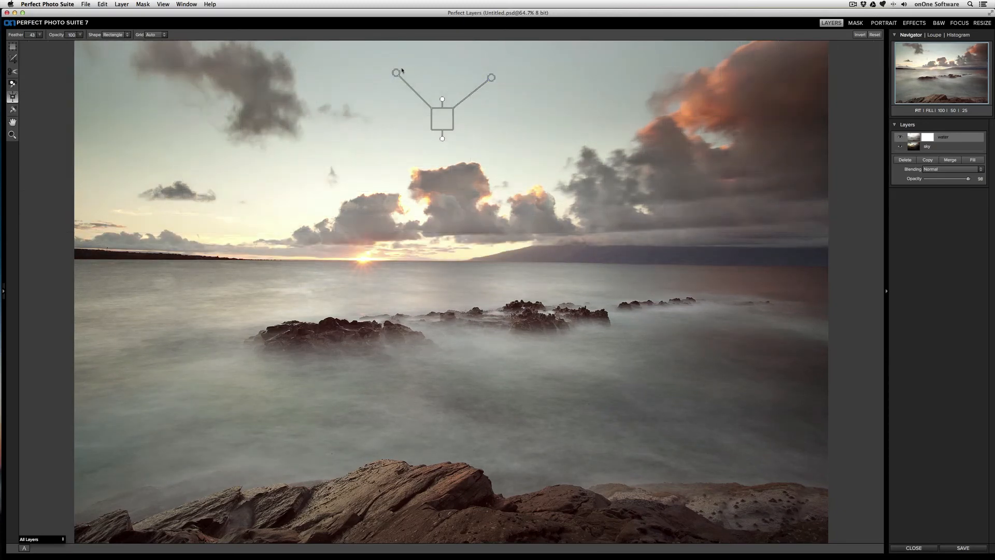
left_click_drag(397, 72, 397, 74)
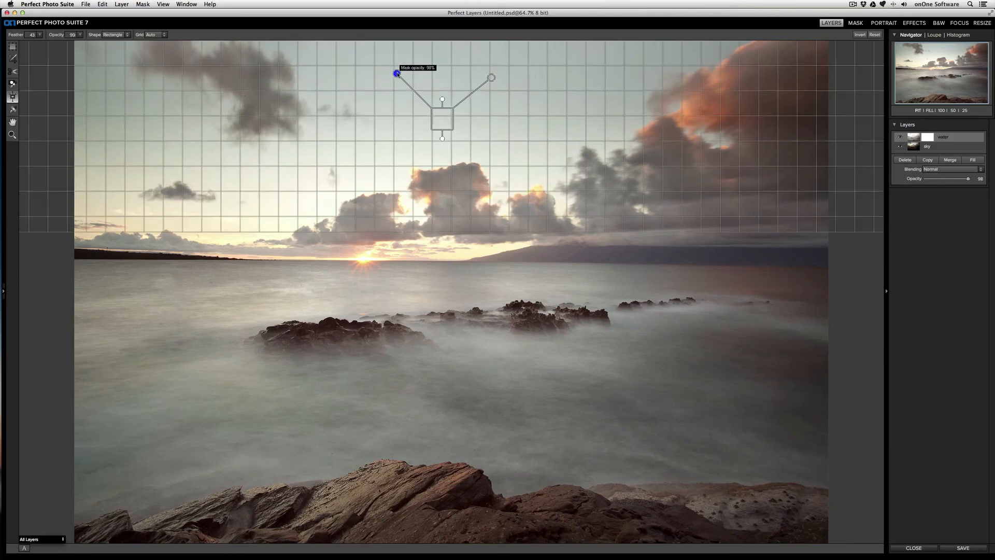
left_click_drag(395, 72, 419, 98)
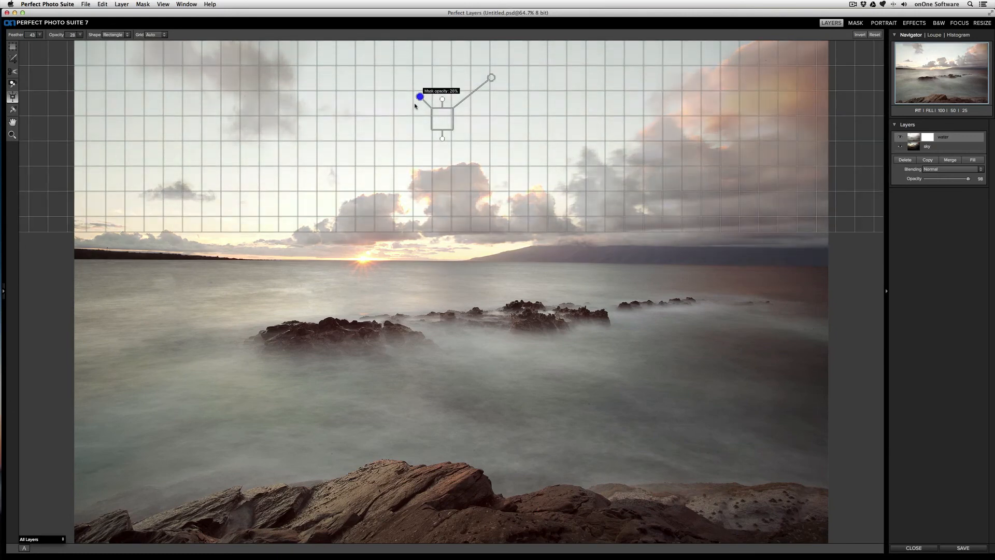
left_click_drag(419, 98, 429, 106)
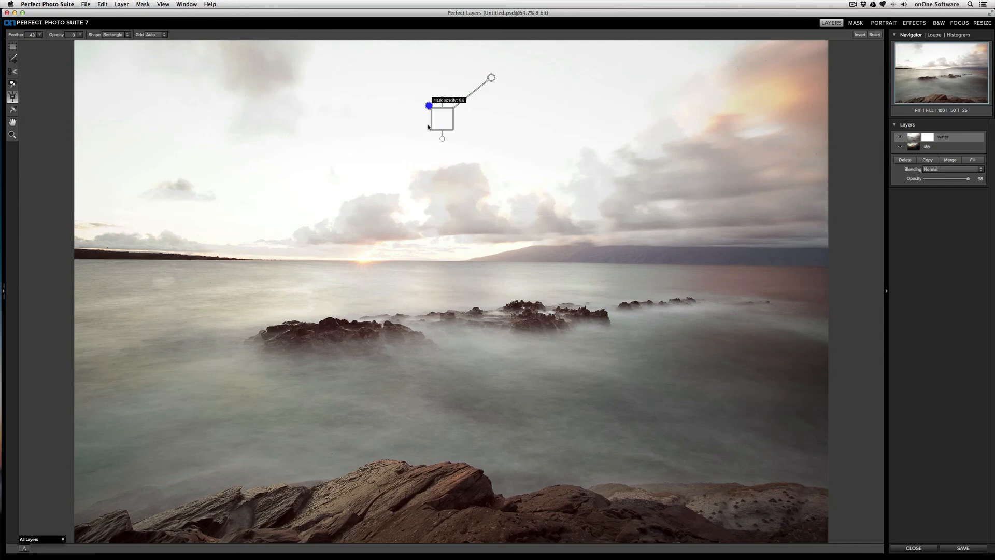
left_click_drag(429, 106, 412, 90)
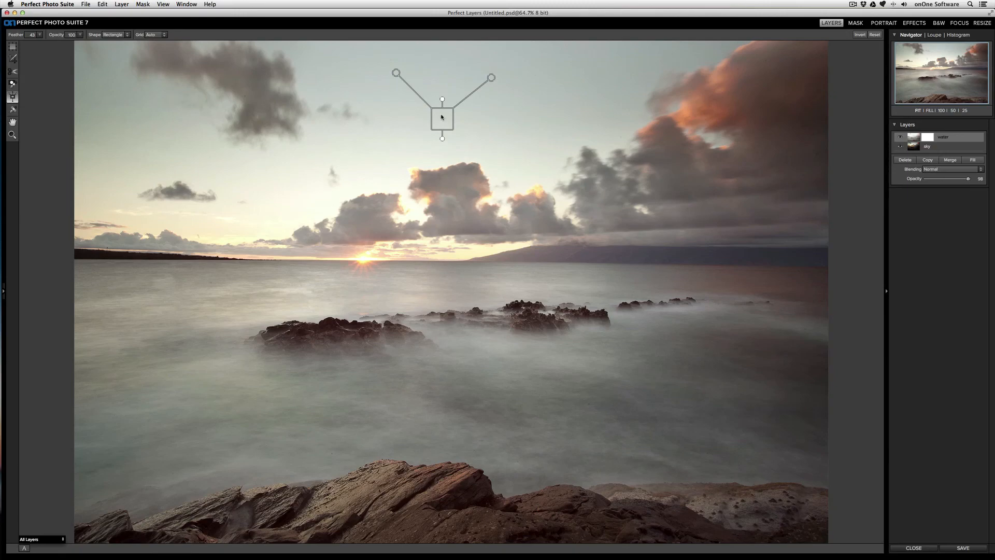
Drag the masking bug's centre down to lower the sky blend slightly.
left_click_drag(443, 138, 437, 165)
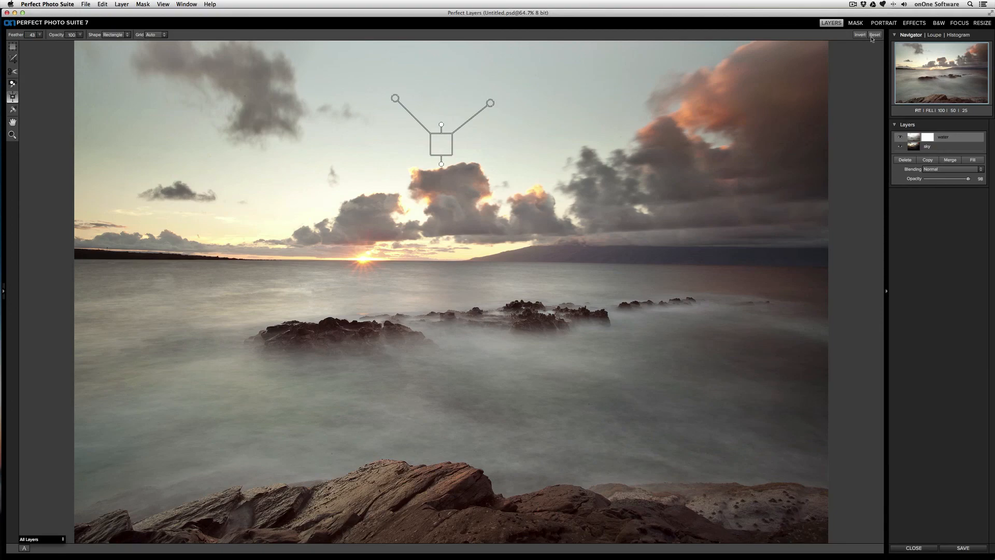
mouse_move(872, 38)
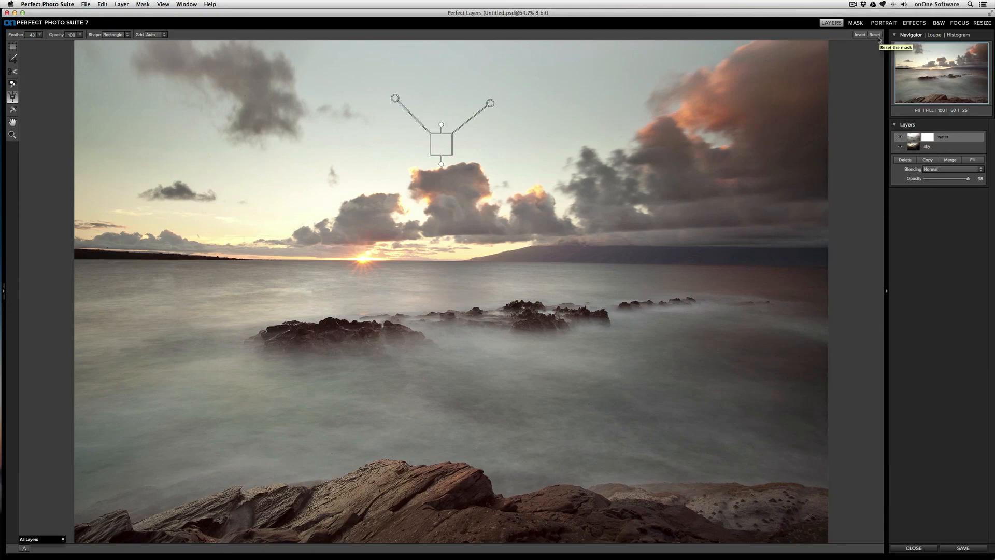